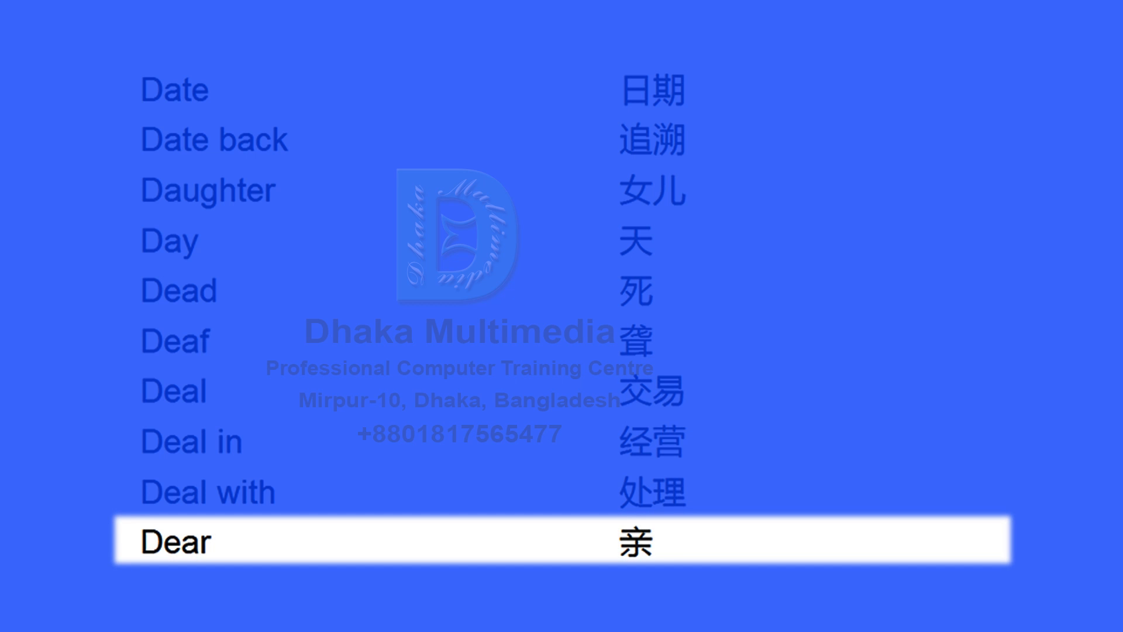
scroll("down", 3)
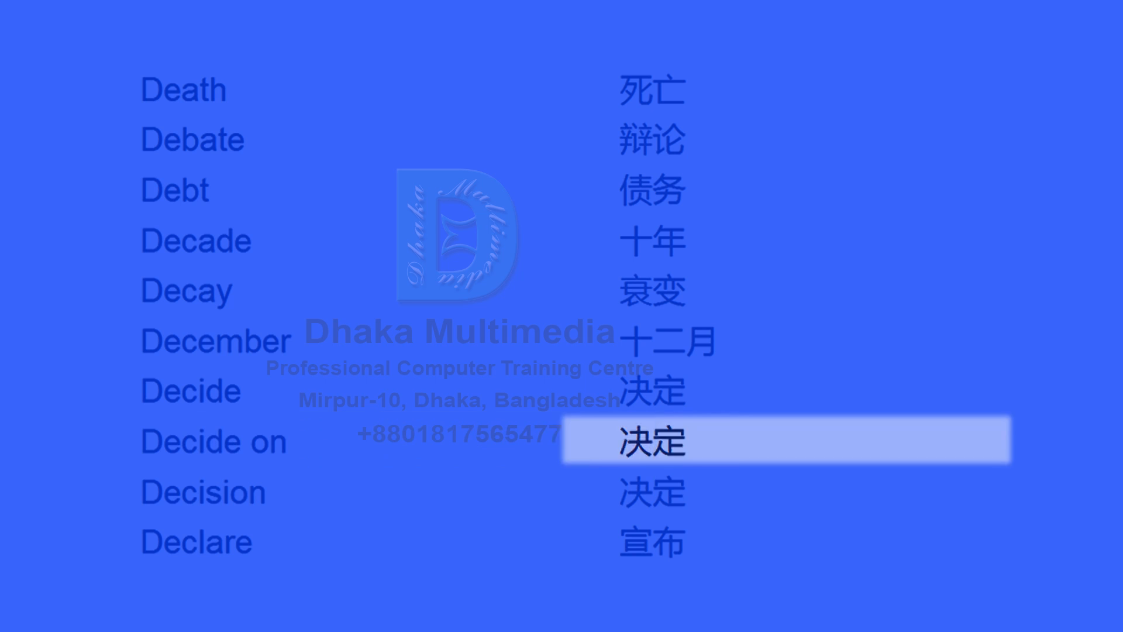
left_click(200, 492)
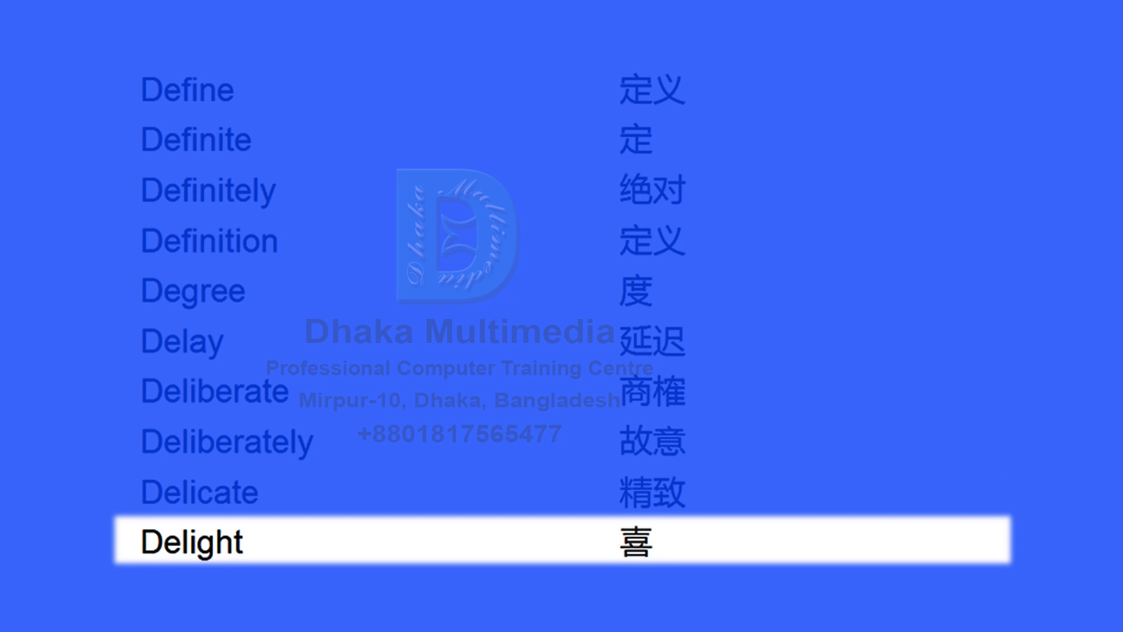
scroll("down", 3)
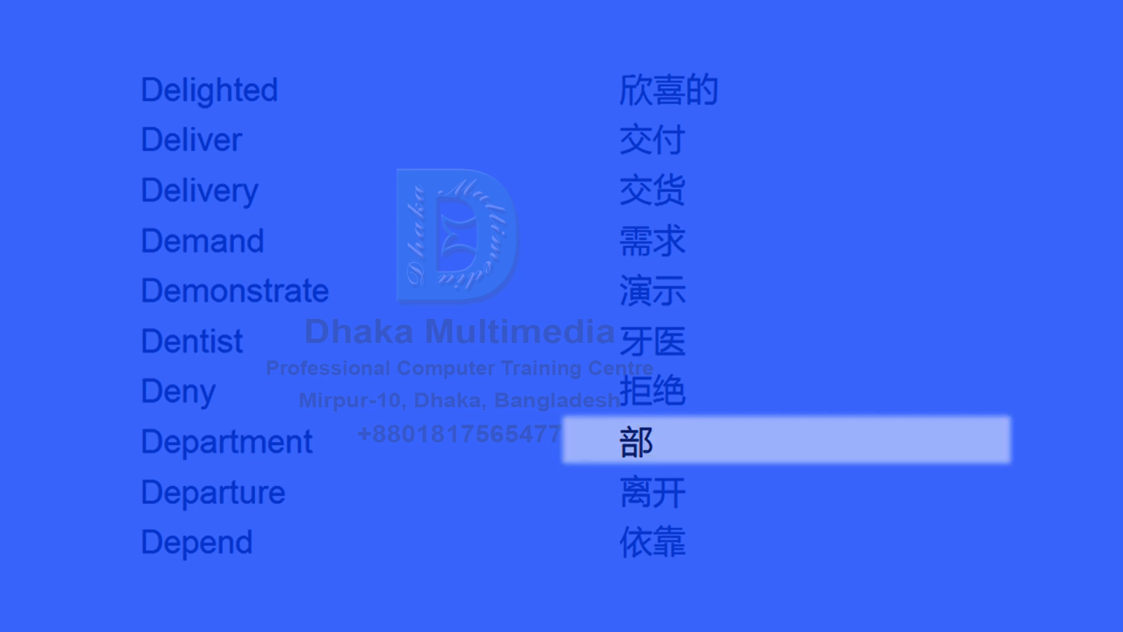
left_click(215, 492)
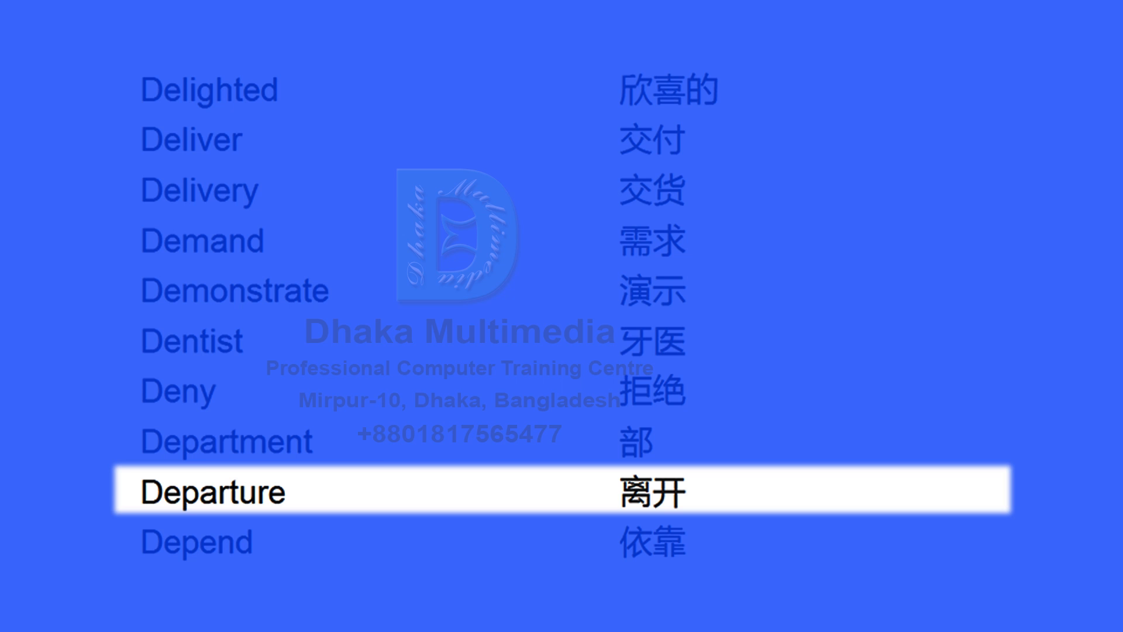